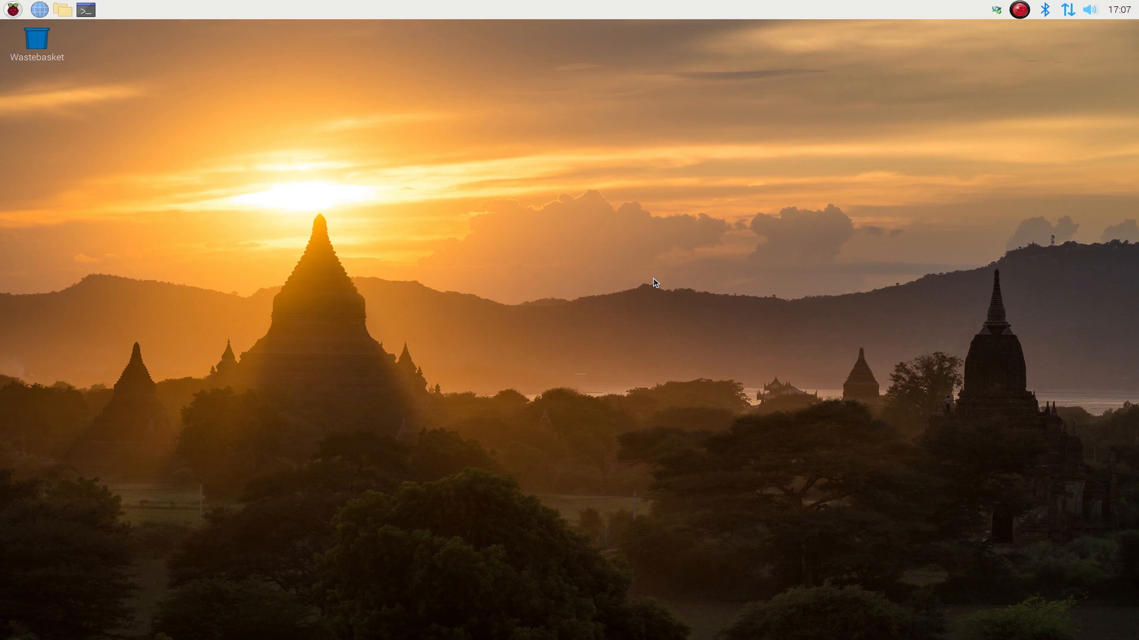
left_click(85, 10)
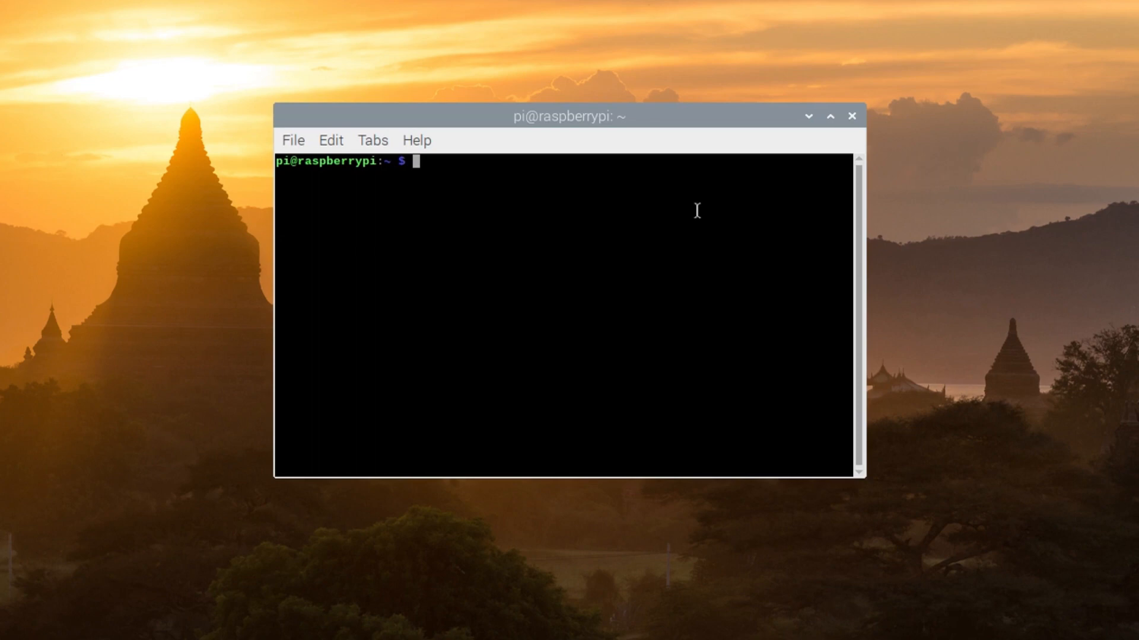
type("git clone h")
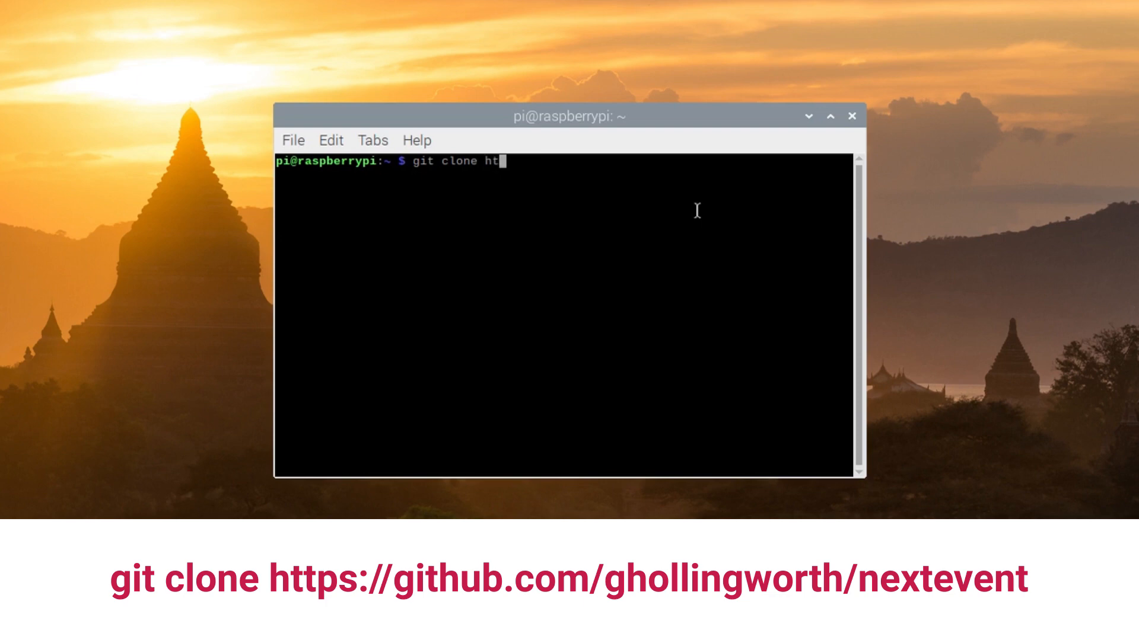
type("tps://gith")
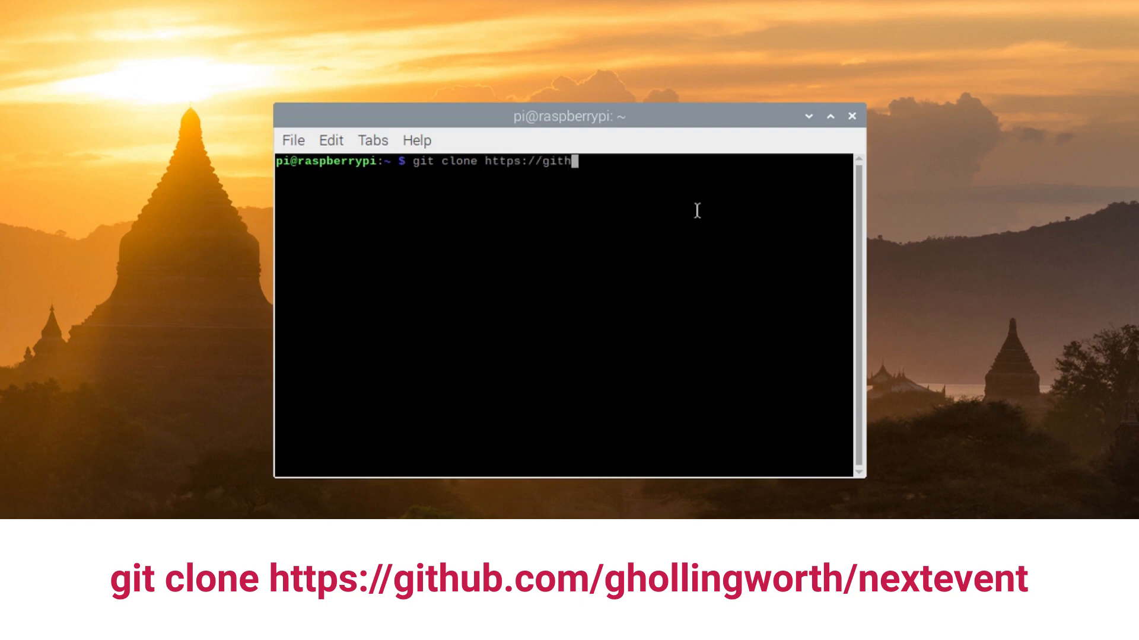
type("ub.com/gholl")
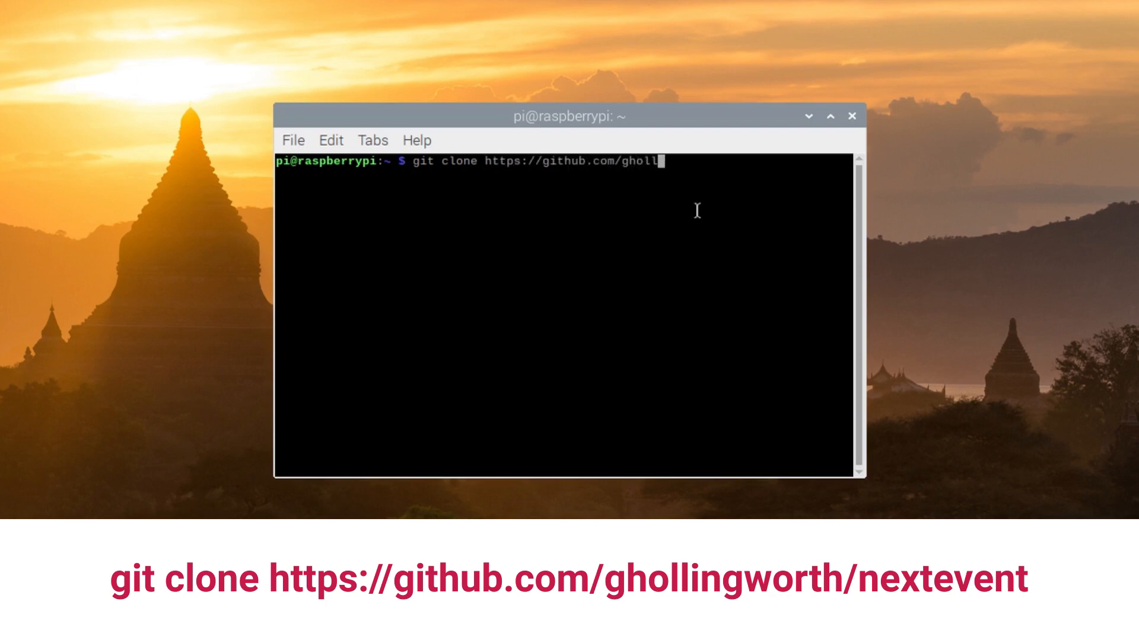
type("ingworth/")
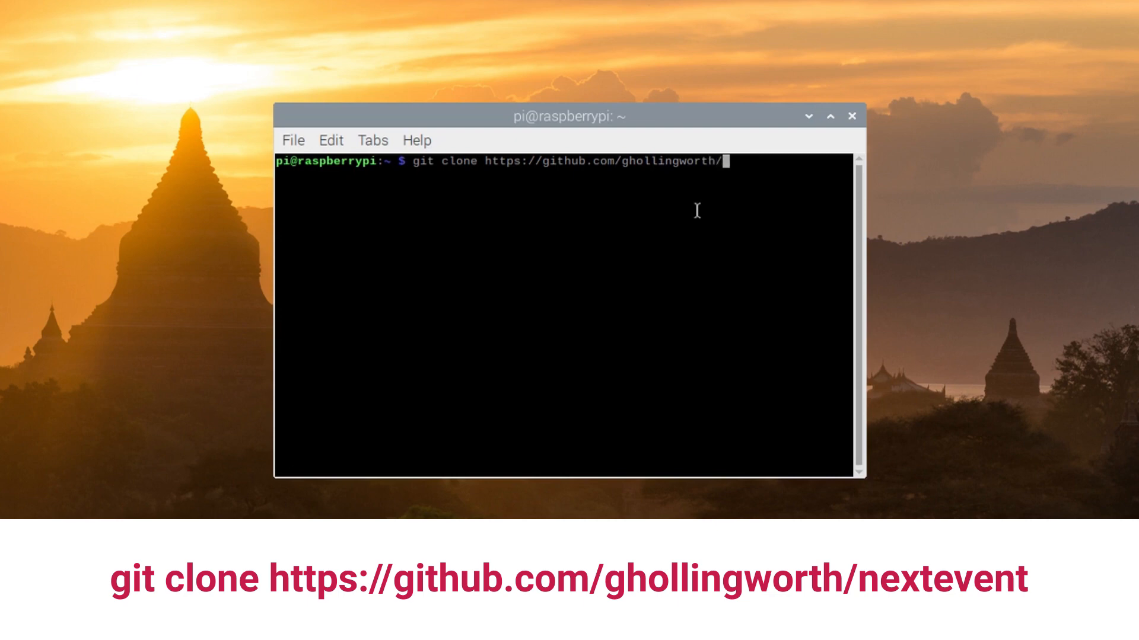
type("nextevent")
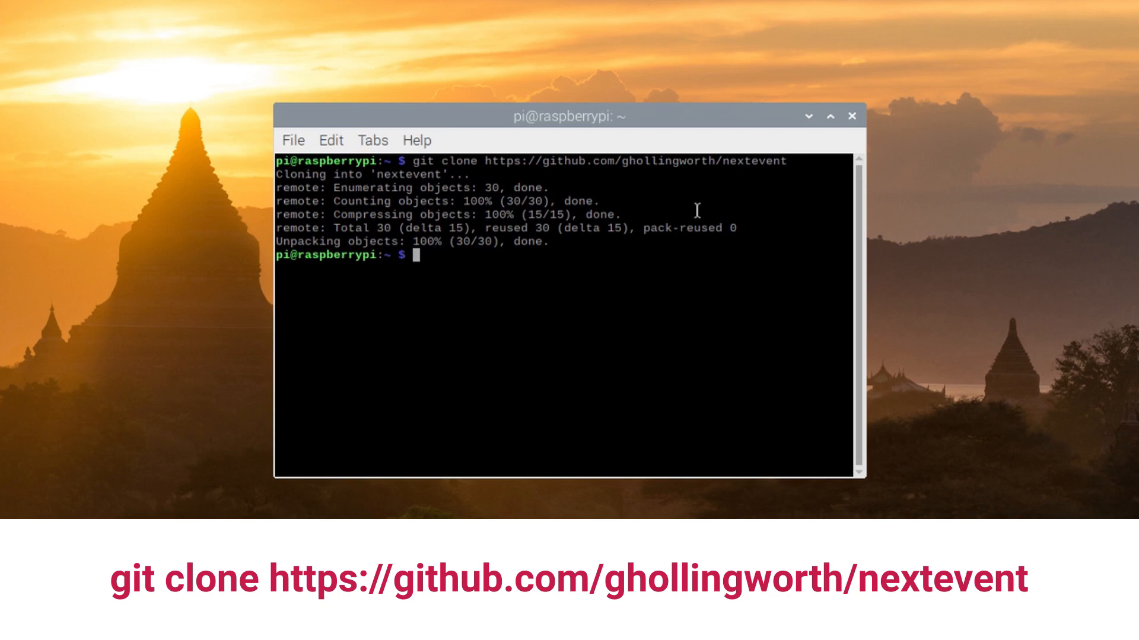
- Enter the nextevent folder, list its files and view install.sh's apt and pip commands
type("cd nextevent/")
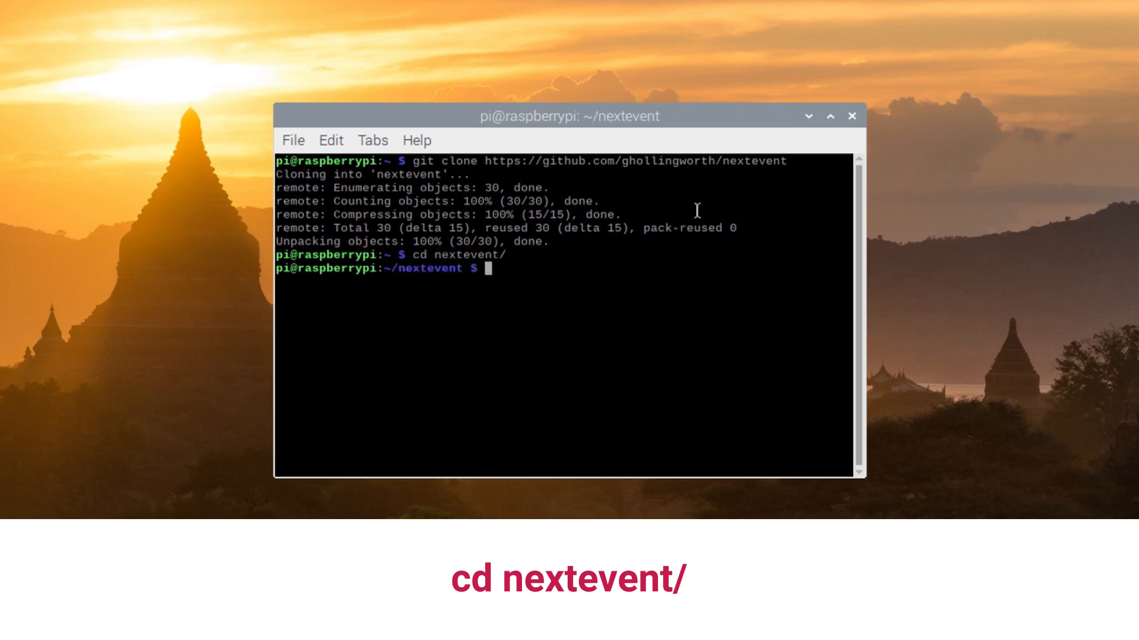
type("ls")
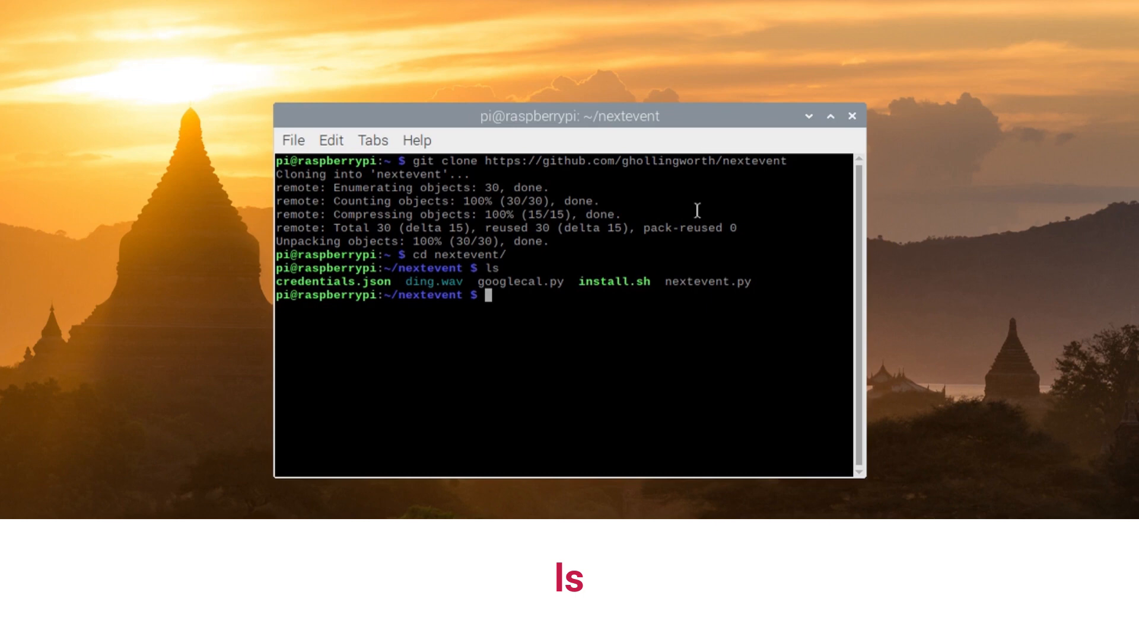
type("cat install.sh")
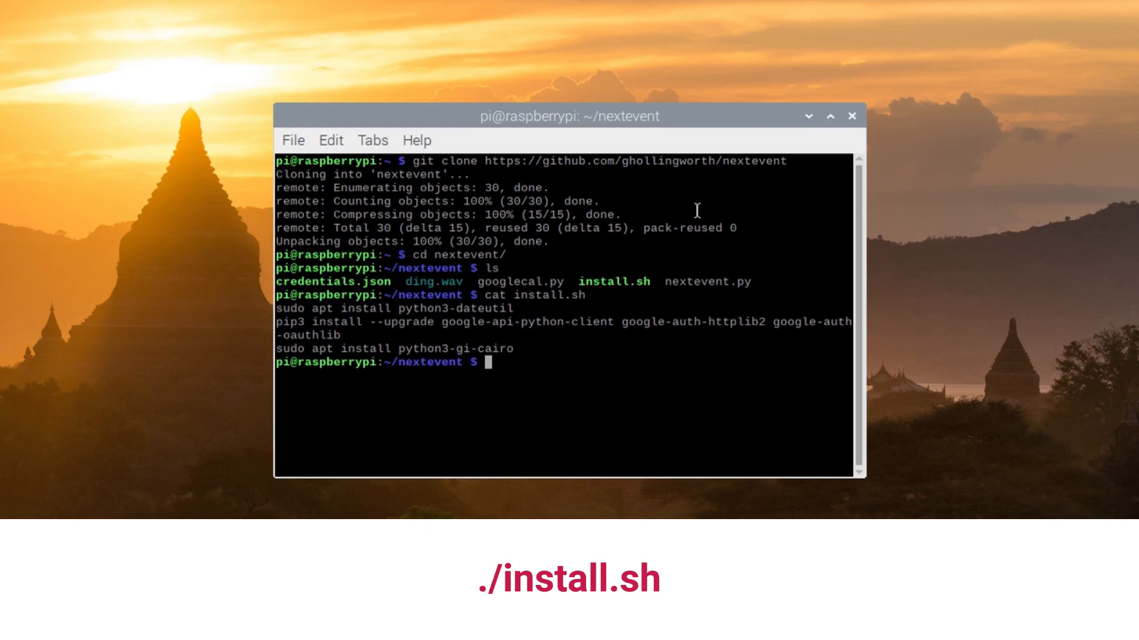
- Run ./install.sh to install the packages, then list the folder's files again
type("./install.sh")
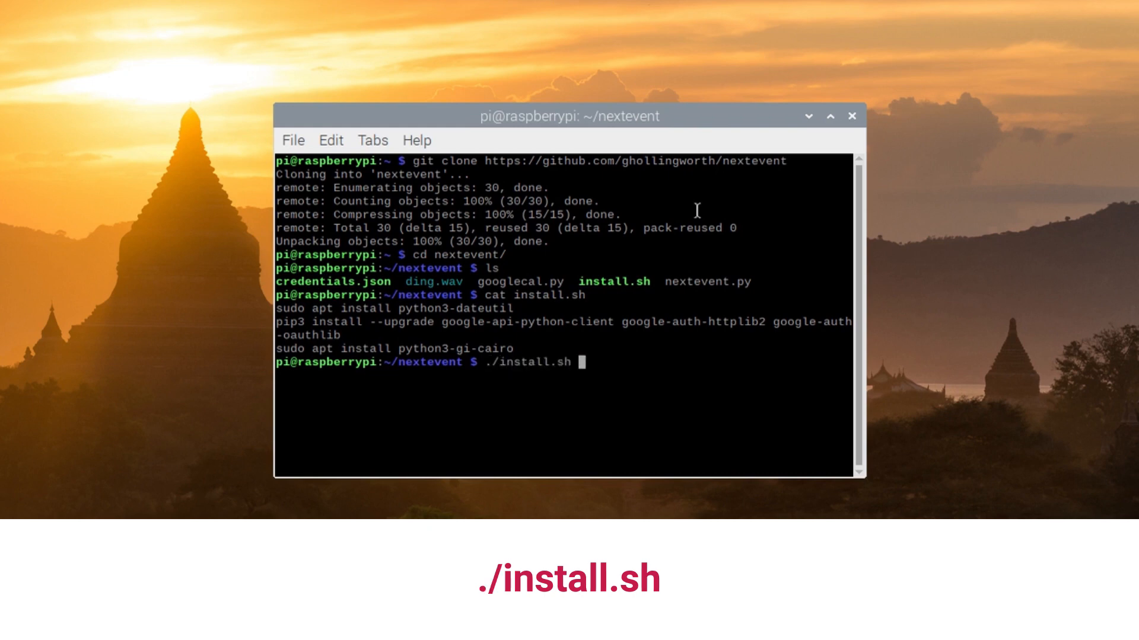
key("Return")
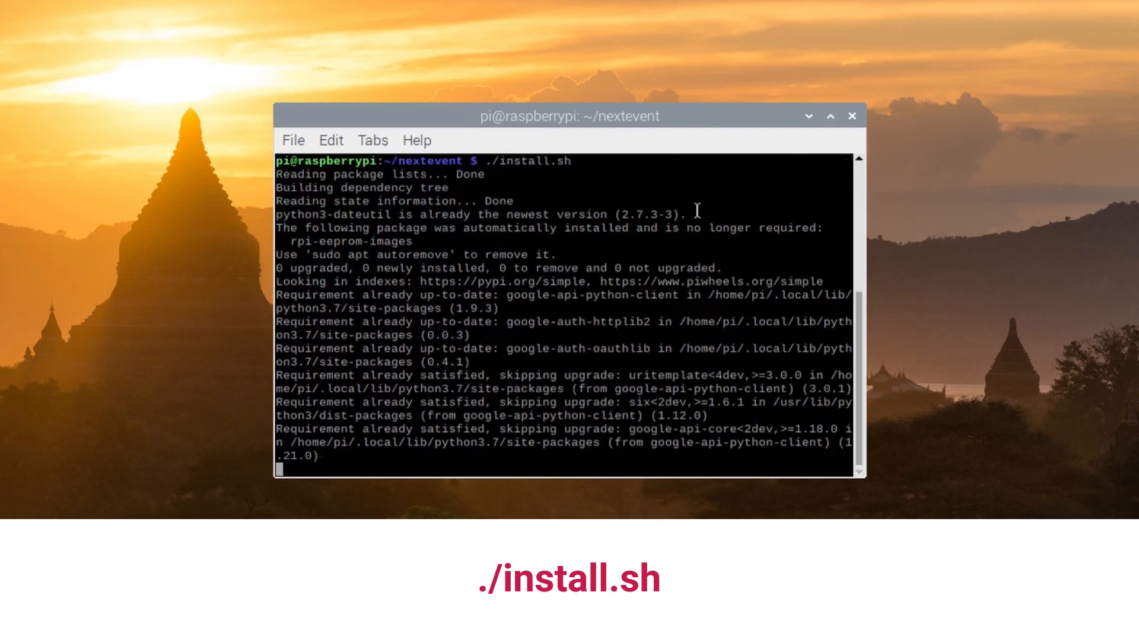
scroll("down", 3)
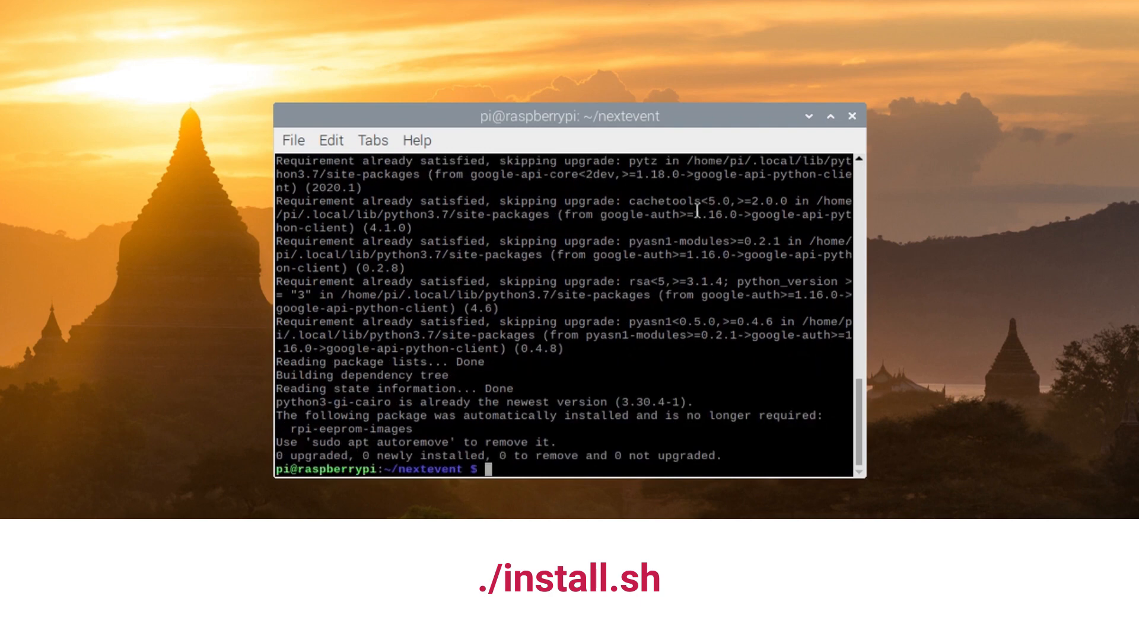
type("ls")
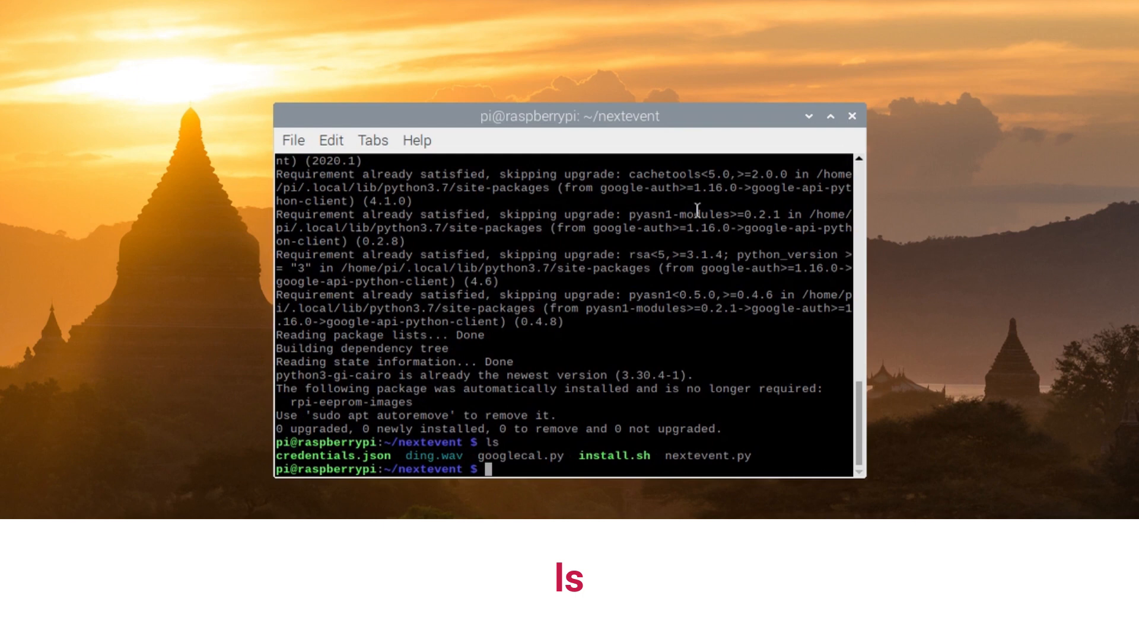
- Launch nextevent.py with python3, opening the Next event window and Google authorization page
type("p")
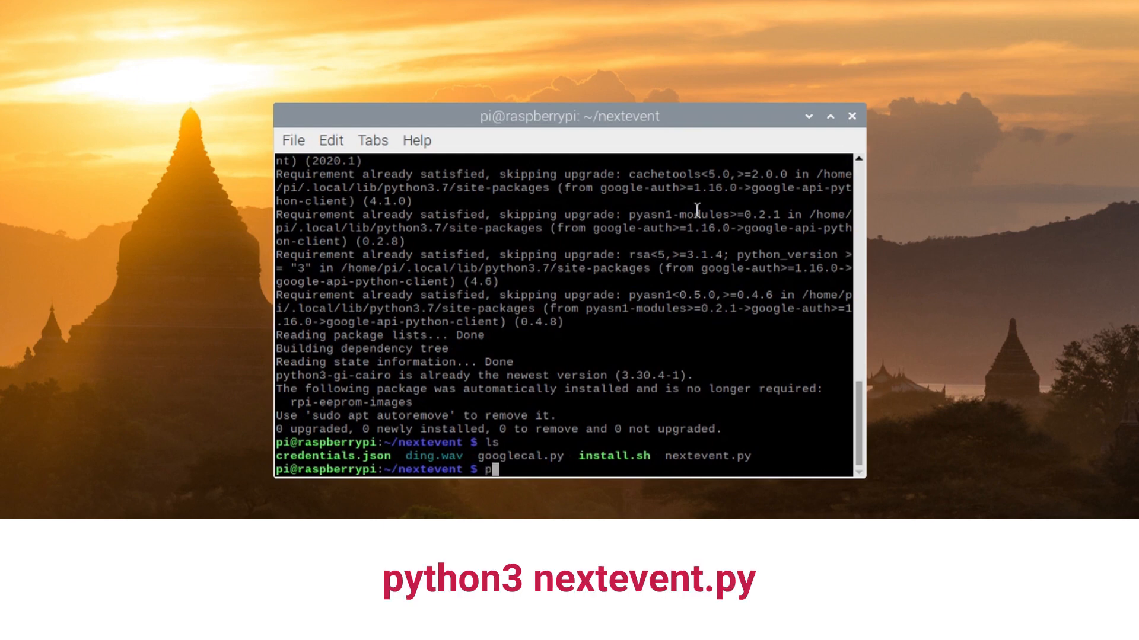
type("ython3 nextevent.py")
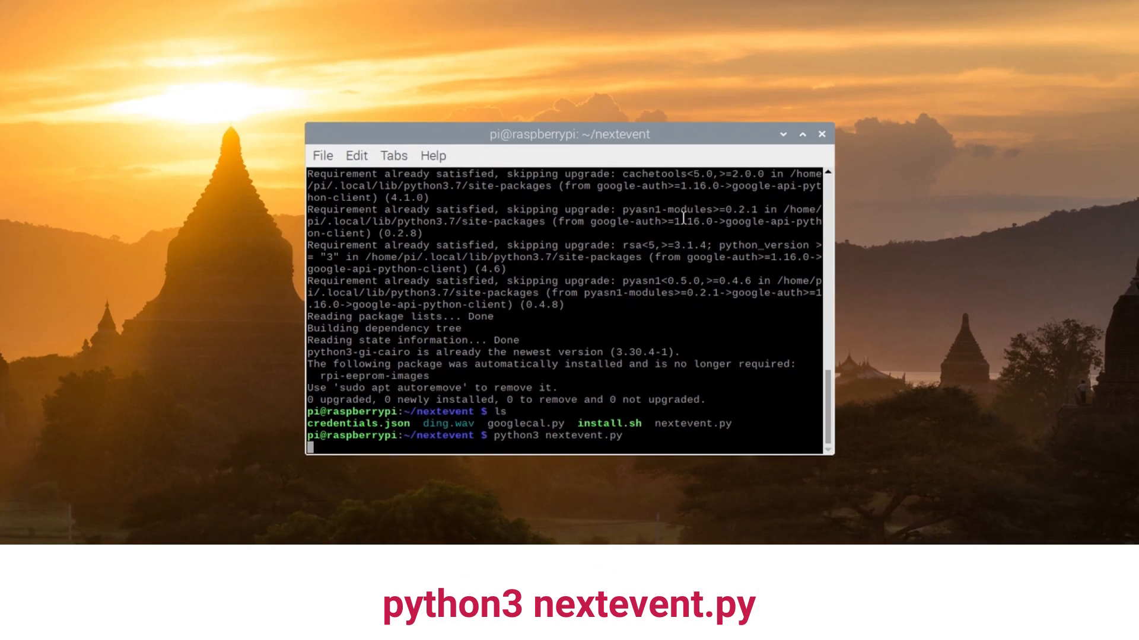
key("Return")
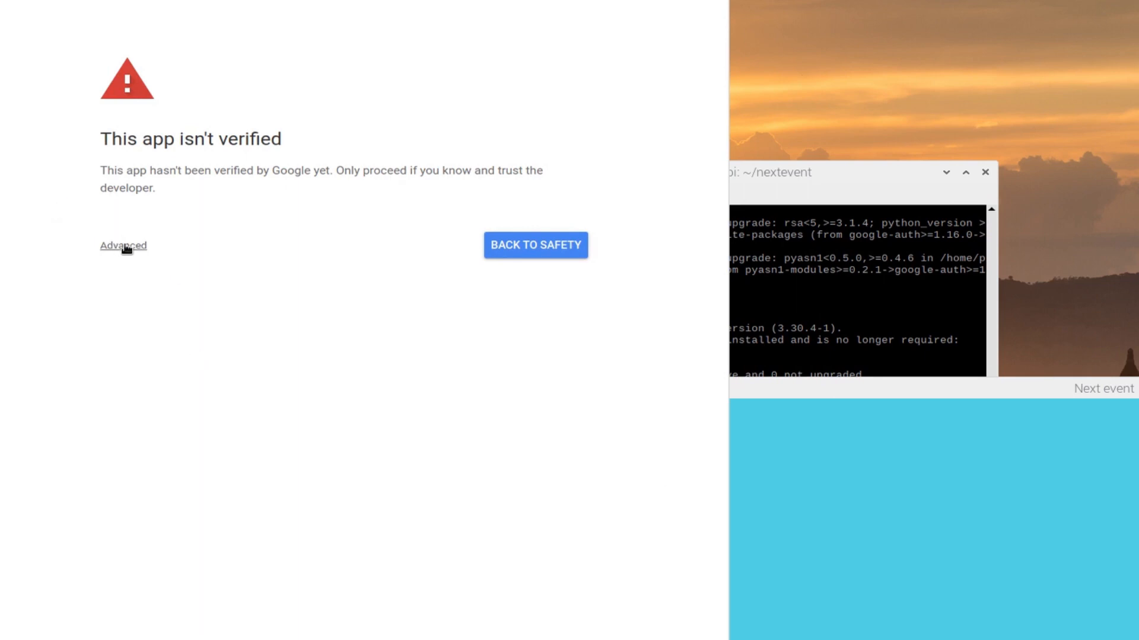
- Bypass the unverified-app warning via Advanced and Go to NextEvent, choosing the Google account
left_click(124, 246)
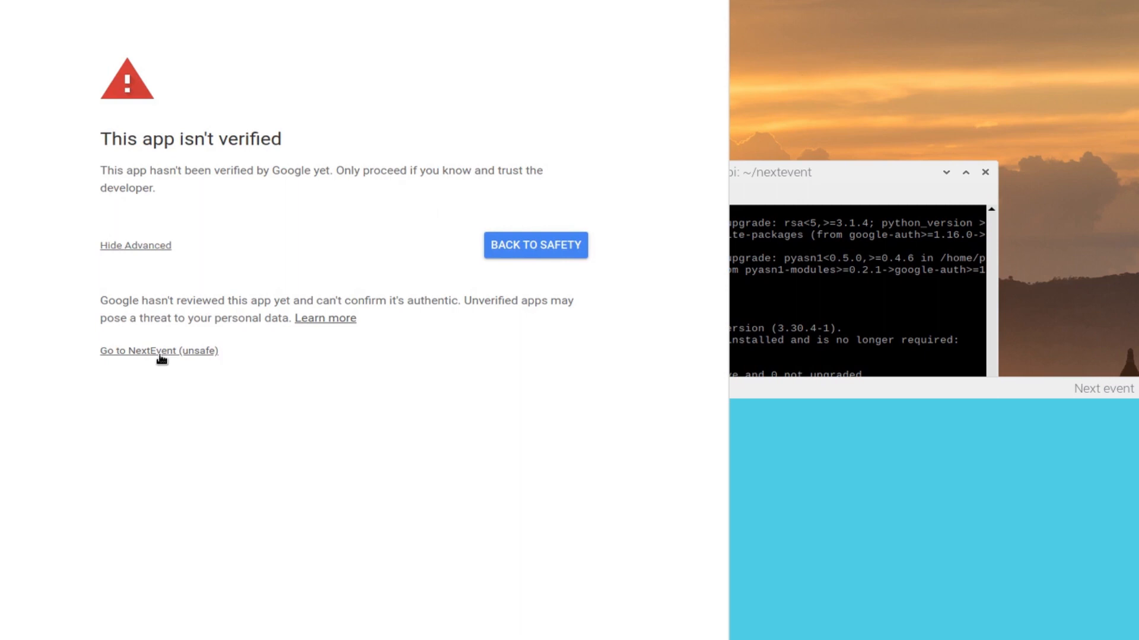
mouse_move(174, 394)
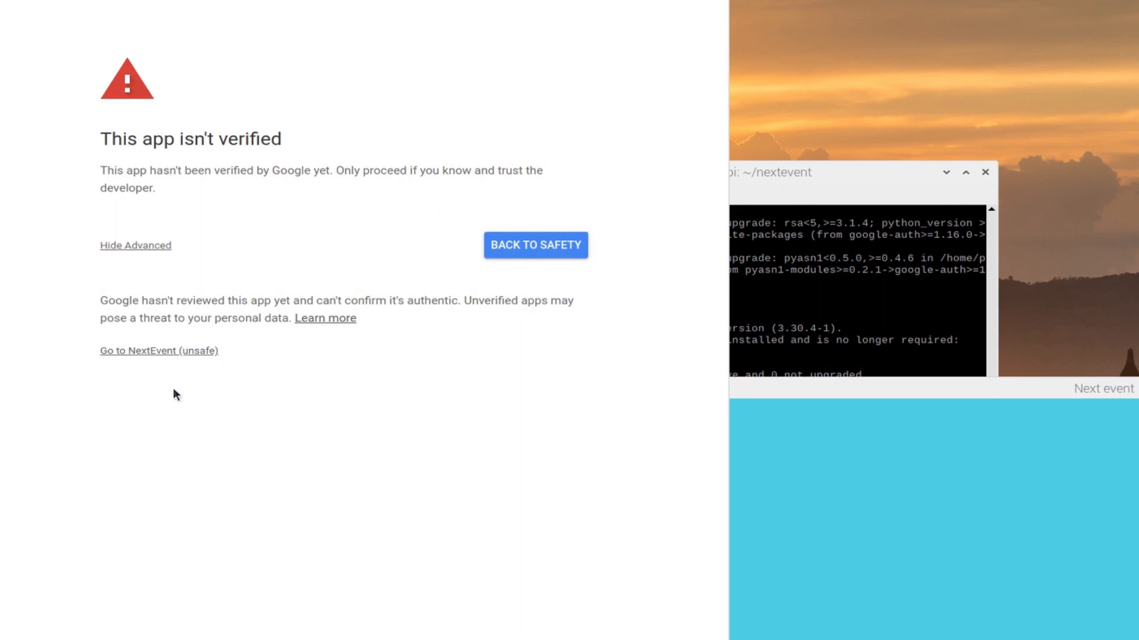
left_click(158, 351)
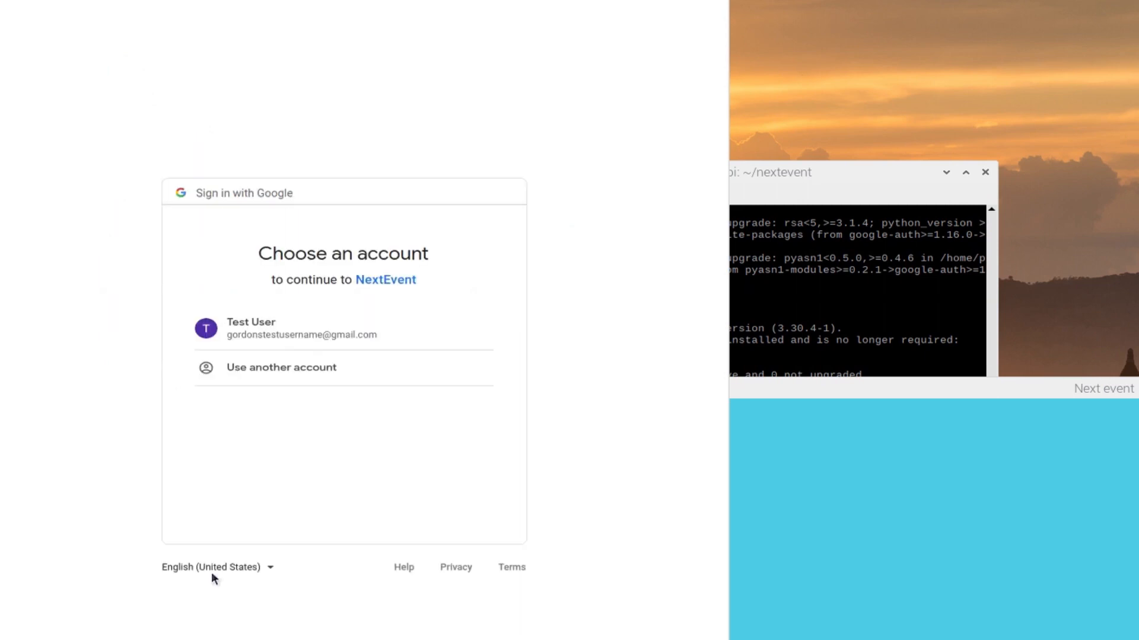
left_click(250, 328)
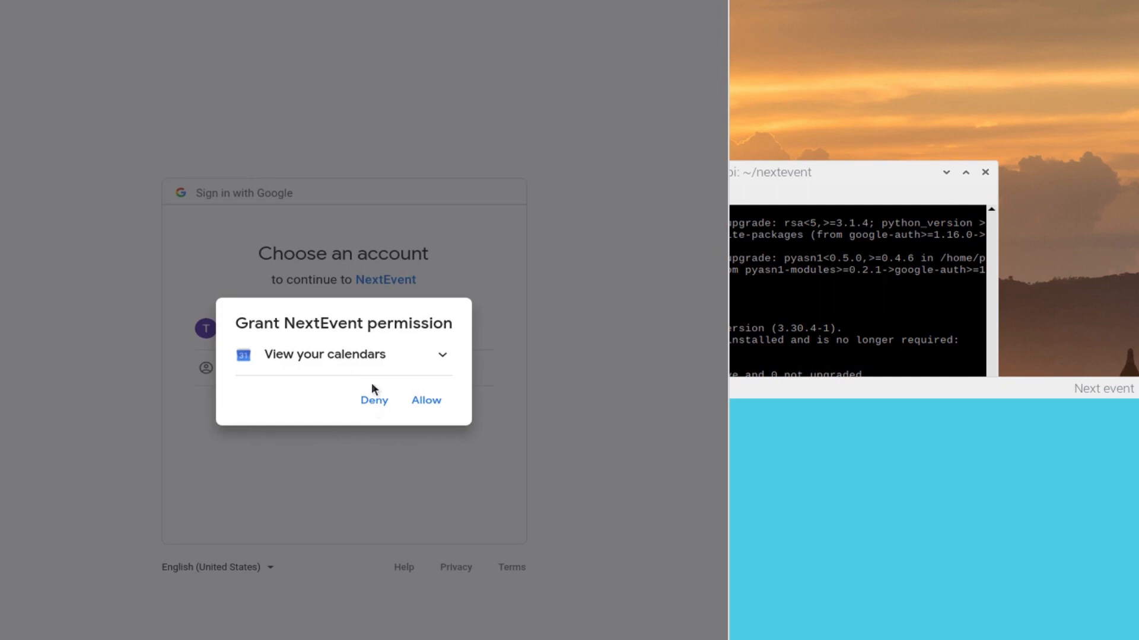
mouse_move(363, 362)
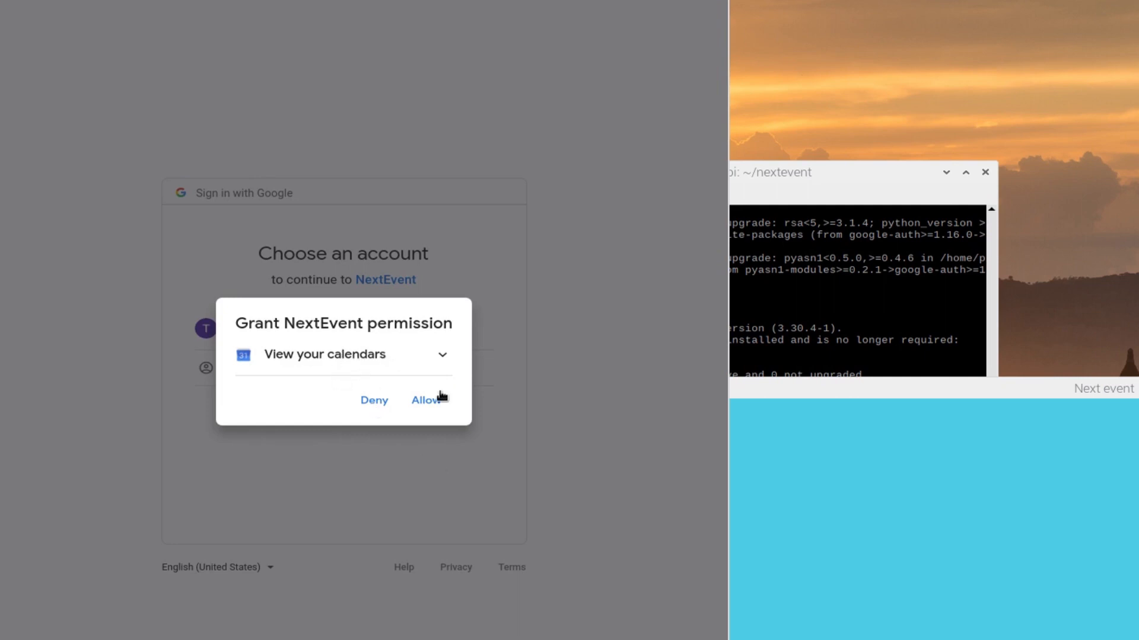
- Allow NextEvent to view the calendars and confirm the choice
left_click(426, 400)
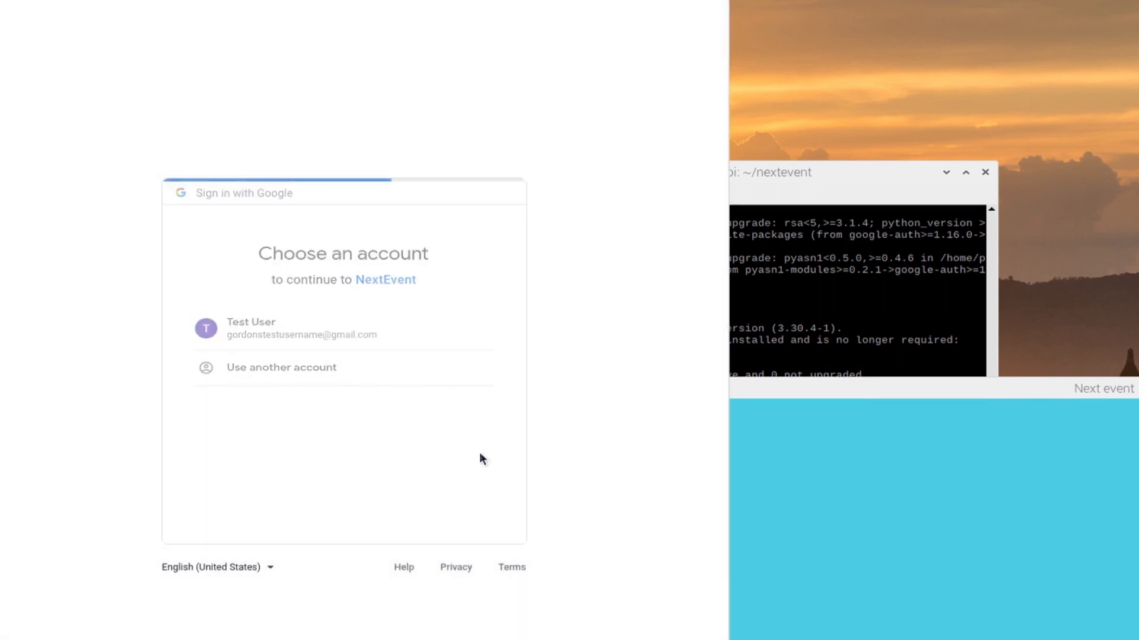
left_click(250, 327)
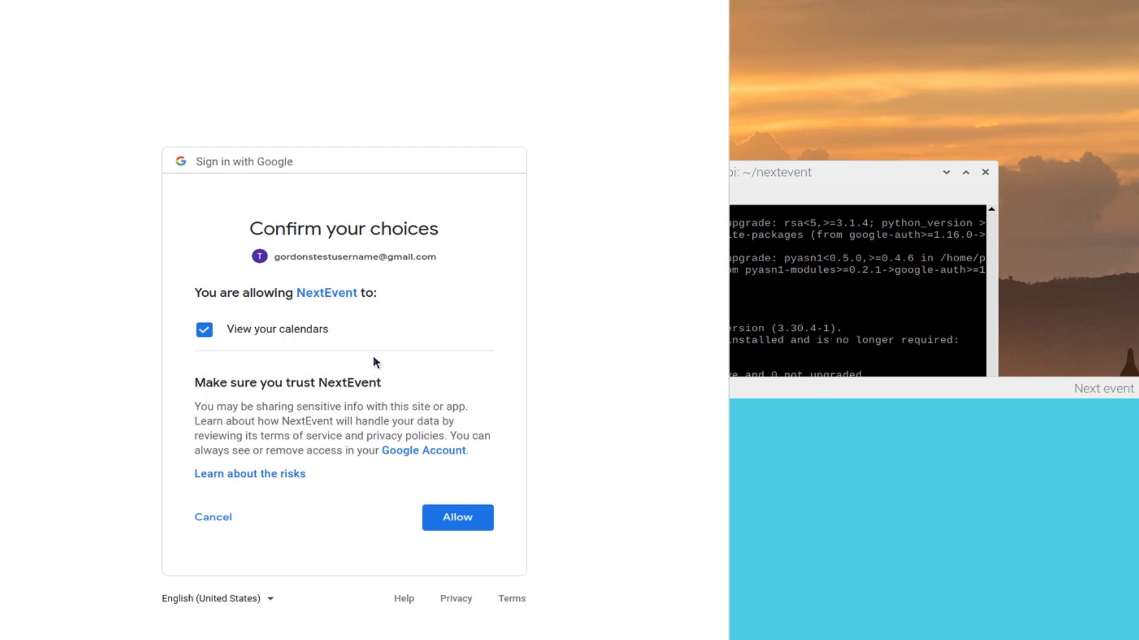
mouse_move(438, 485)
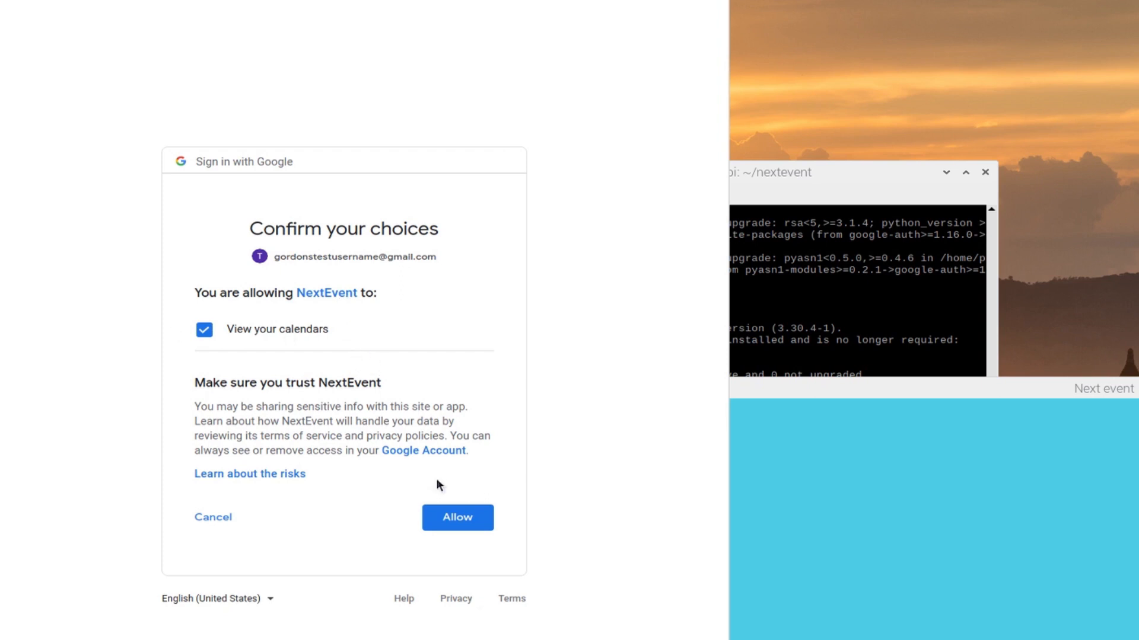
left_click(457, 518)
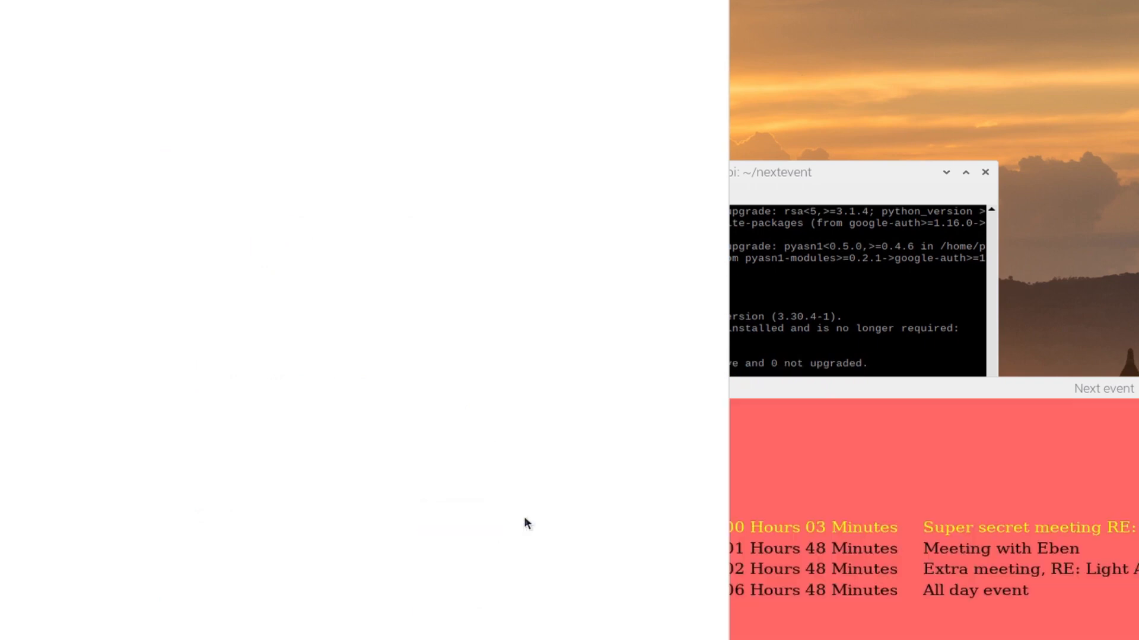
mouse_move(642, 283)
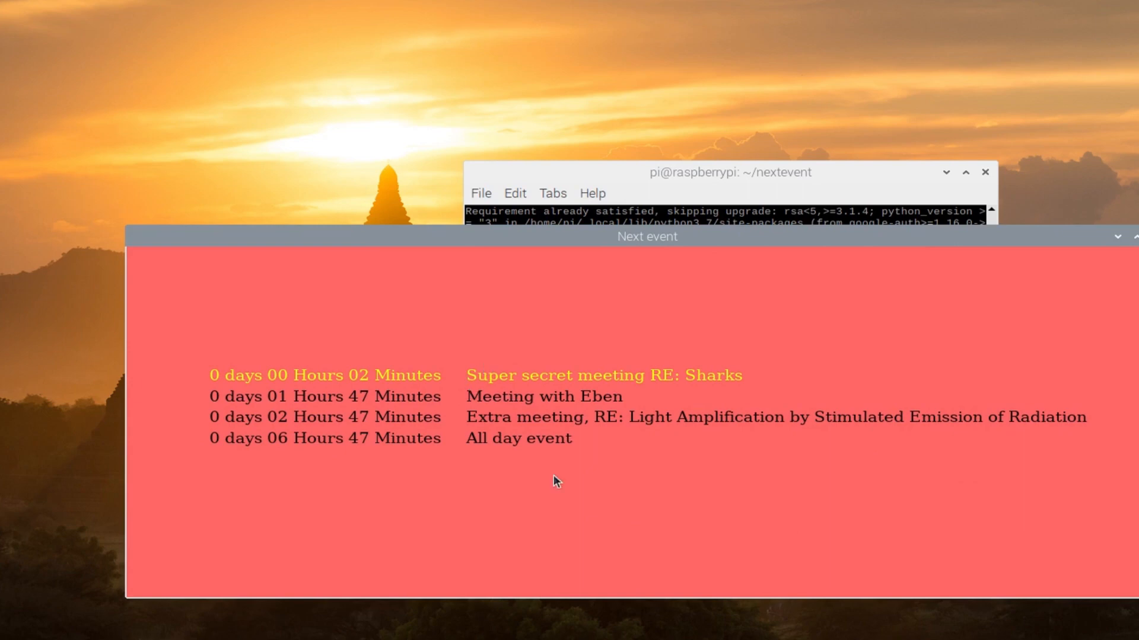
mouse_move(578, 409)
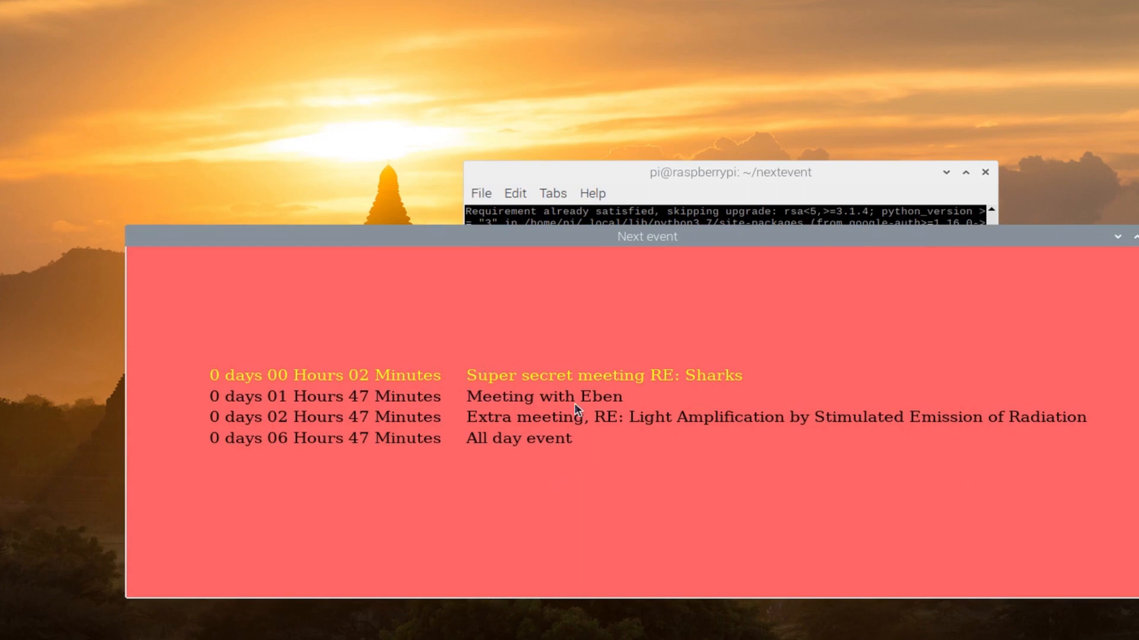